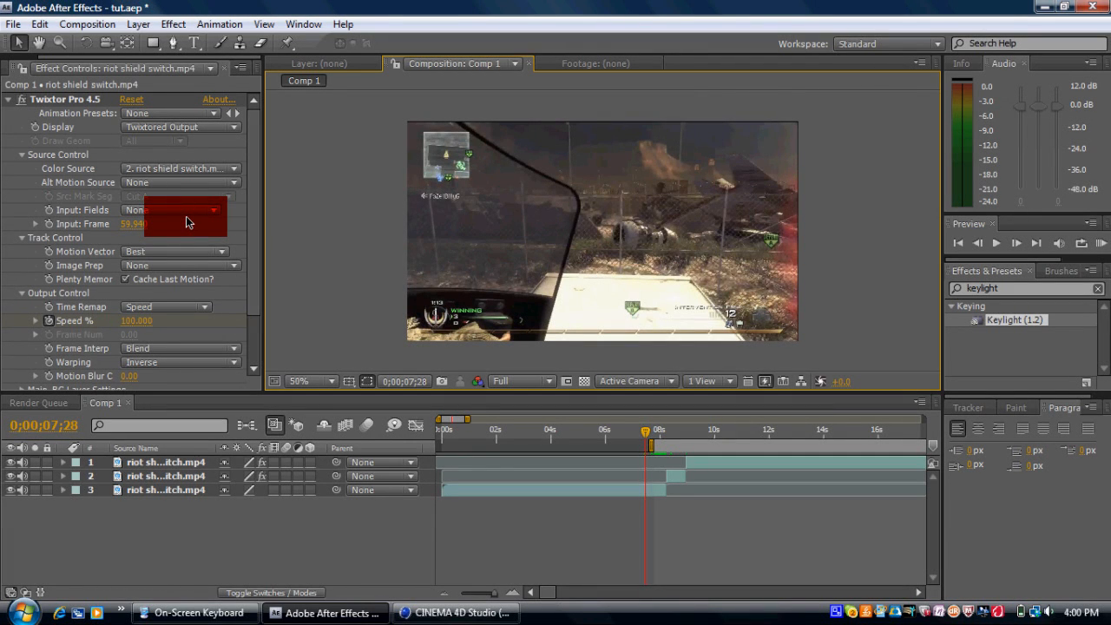
Move the current-time indicator to about 0;00;08;13 at the clip switch
{"action": "left_click", "coordinate": [173, 24]}
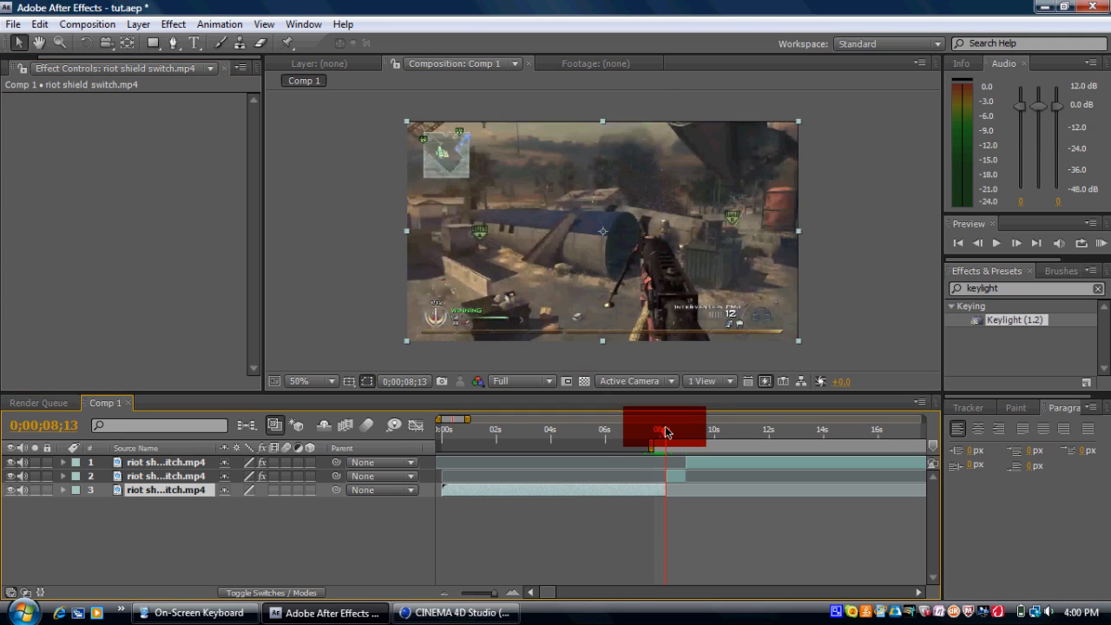
Add Adjustment Layer 1 above the three riot shield clips via Layer > New
{"action": "left_click", "coordinate": [138, 23]}
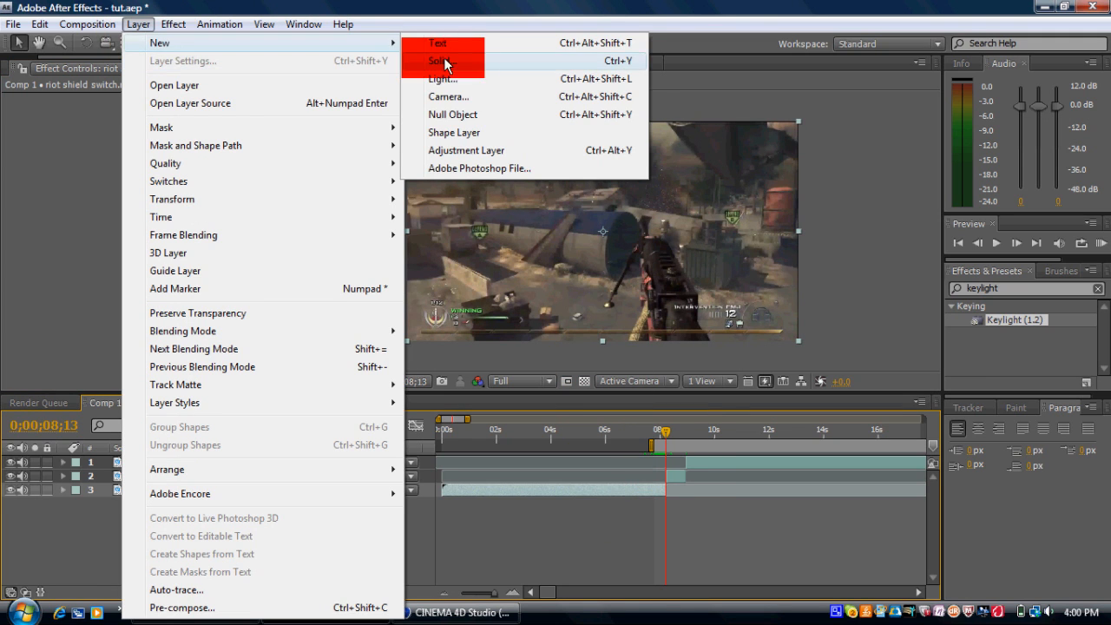
{"action": "mouse_move", "coordinate": [482, 156]}
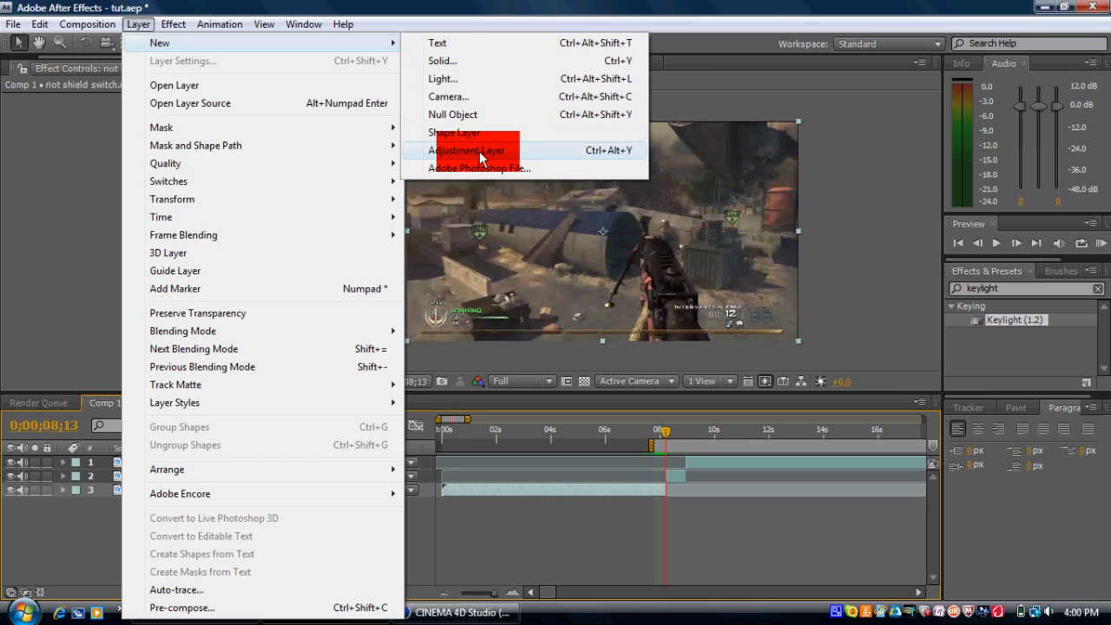
{"action": "left_click", "coordinate": [466, 150]}
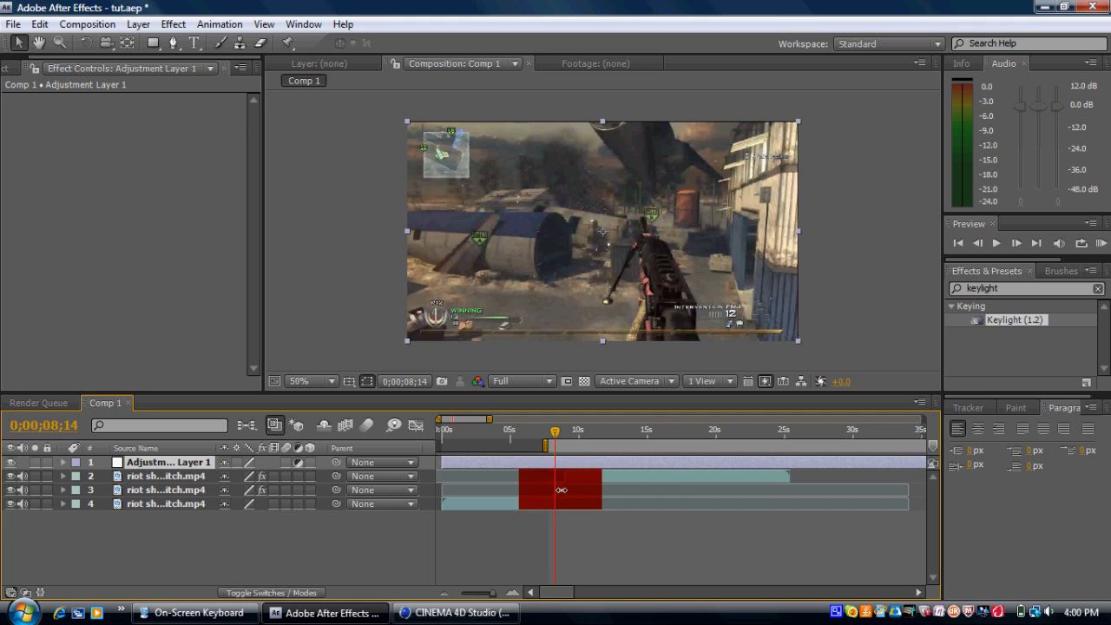
Apply Effect > Distort > Optics Compensation to Adjustment Layer 1
{"action": "left_click", "coordinate": [172, 23]}
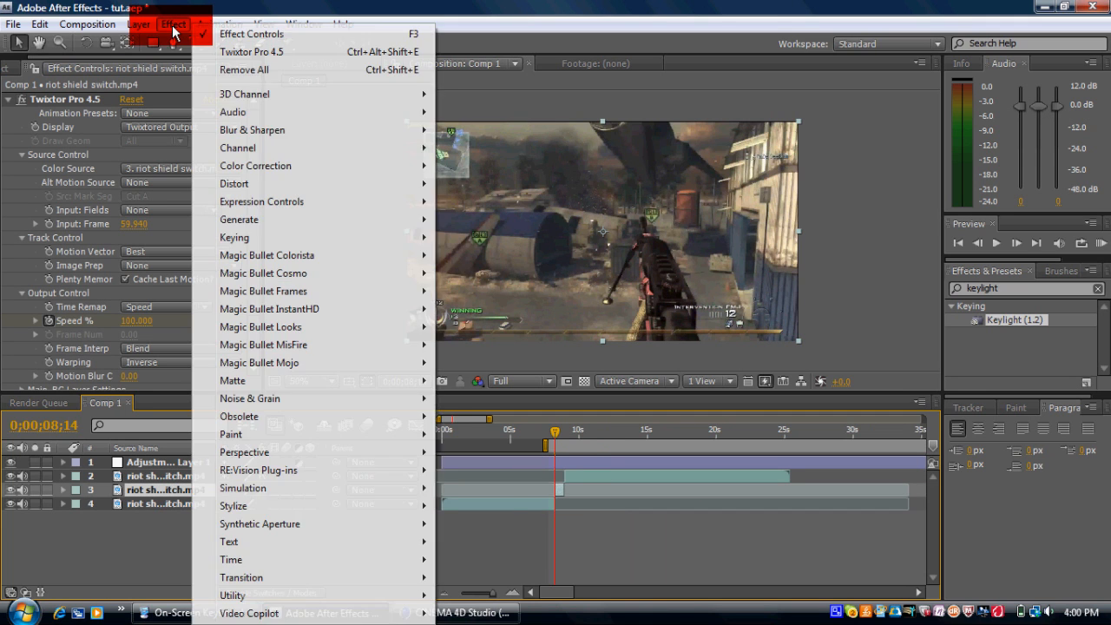
{"action": "mouse_move", "coordinate": [235, 183]}
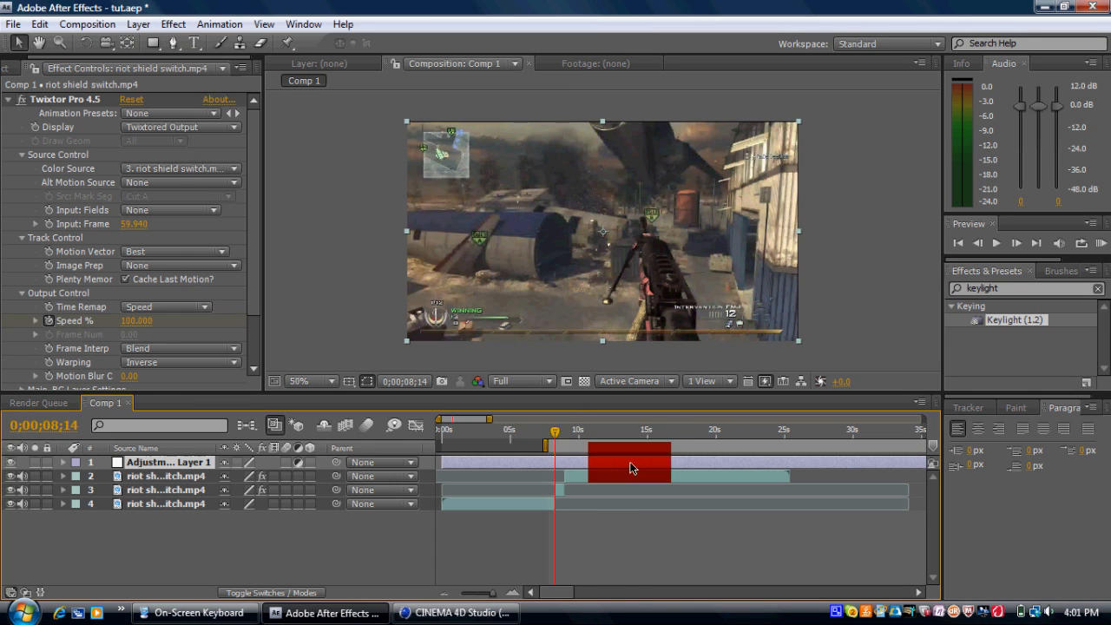
{"action": "left_click", "coordinate": [173, 23]}
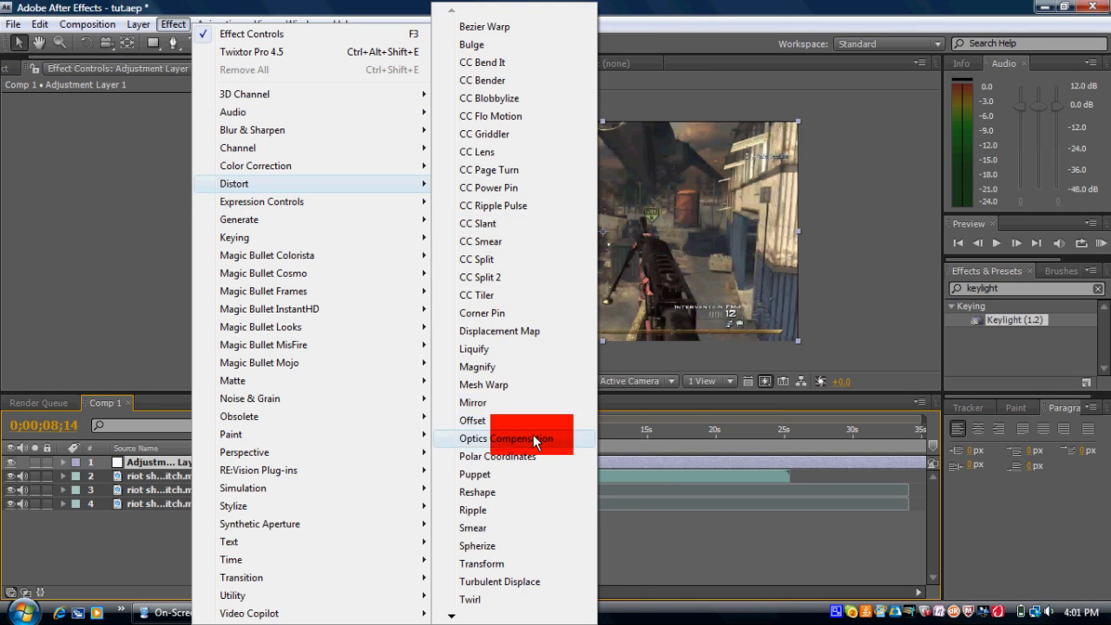
{"action": "left_click", "coordinate": [508, 438]}
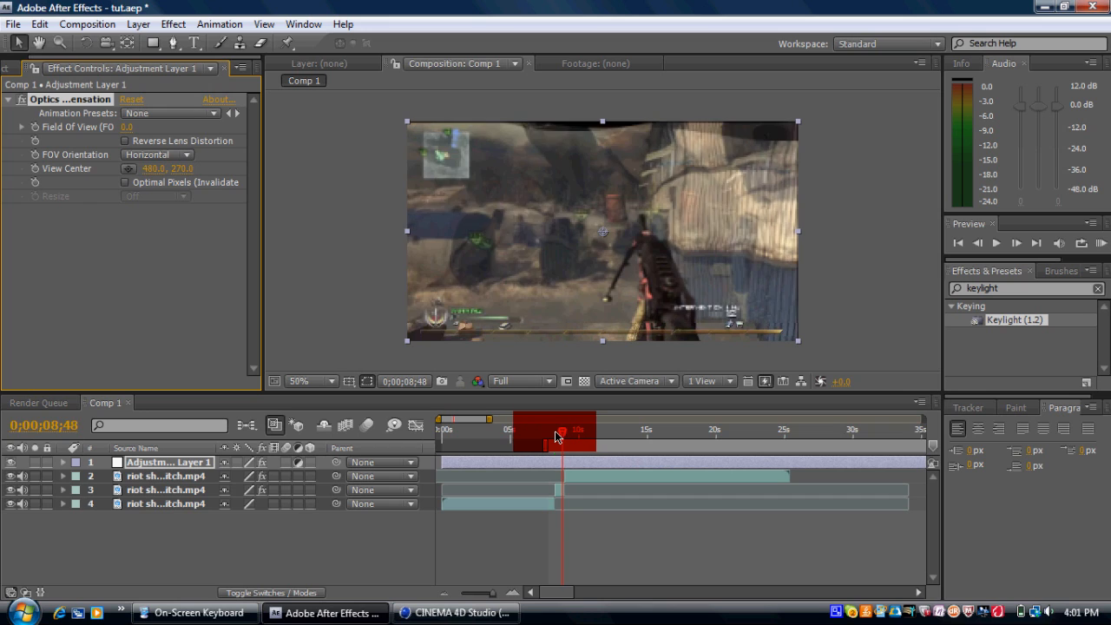
Enable Reverse Lens Distortion and keyframe Field of View from the switch up to 160.2 near 9;26
{"action": "left_click", "coordinate": [558, 436]}
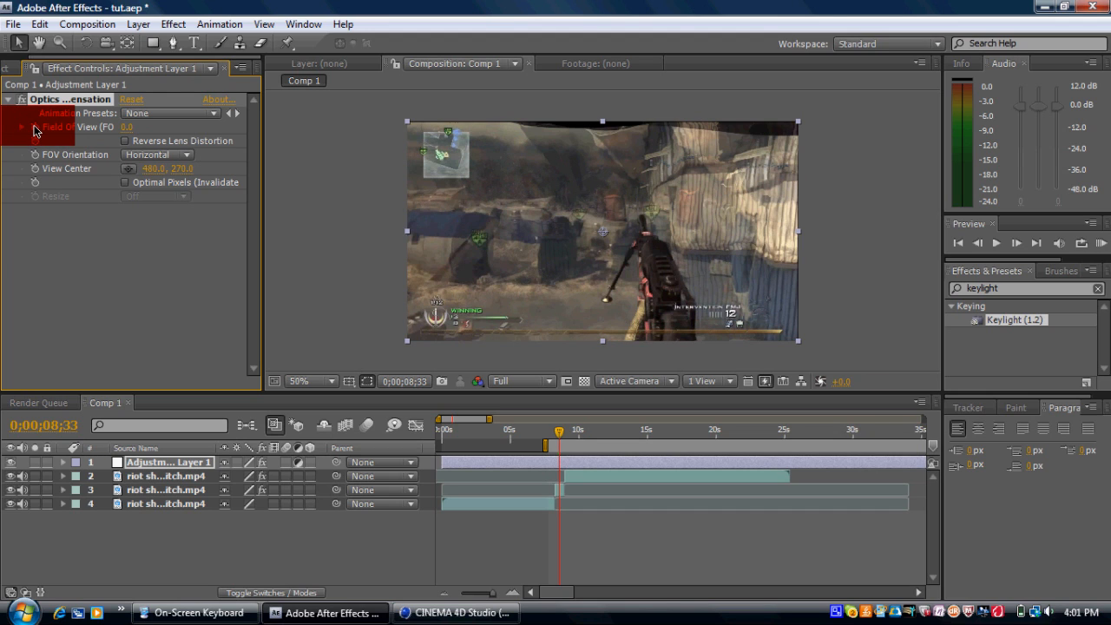
{"action": "left_click", "coordinate": [124, 140]}
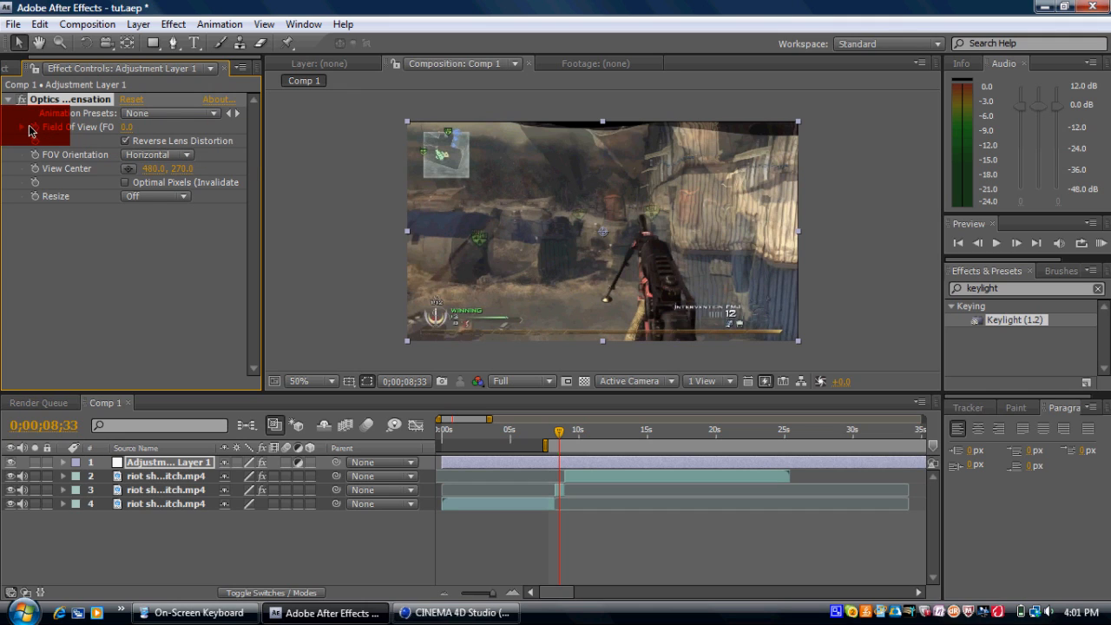
{"action": "left_click", "coordinate": [549, 462]}
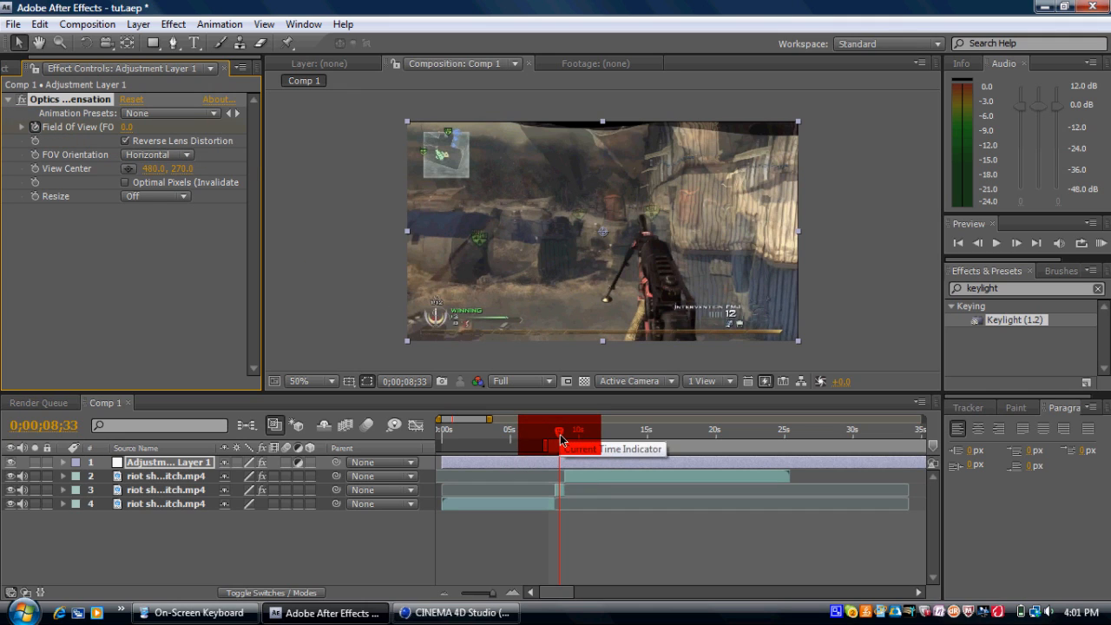
{"action": "left_click", "coordinate": [564, 430]}
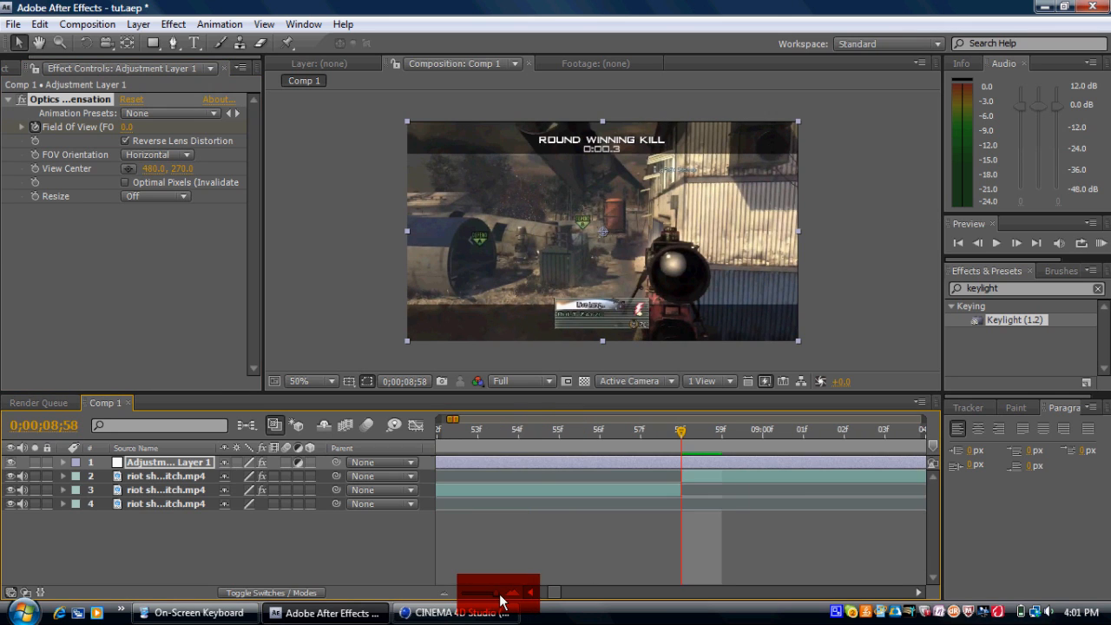
{"action": "left_click", "coordinate": [165, 475]}
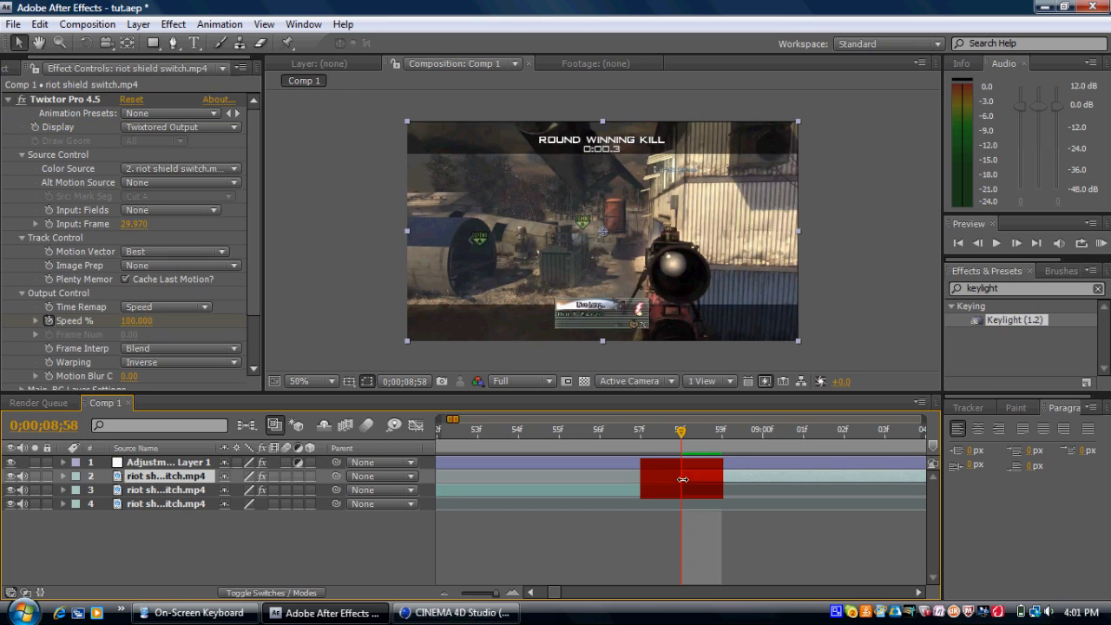
{"action": "left_click", "coordinate": [168, 462]}
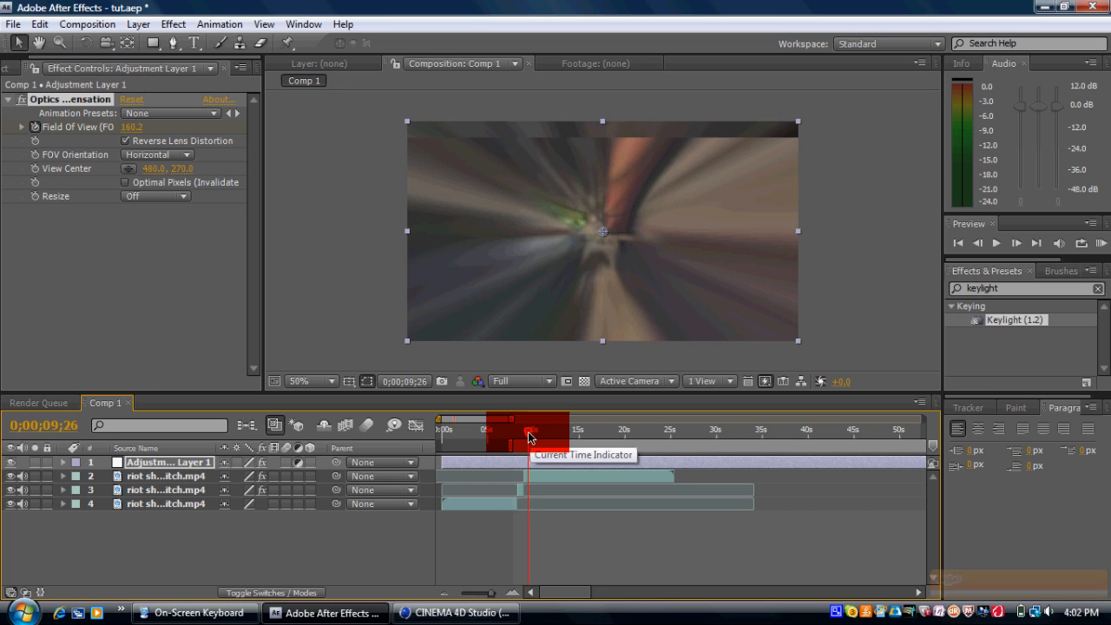
Return Field of View to 0.0 by 9;31 so the zoom burst clears after its peak
{"action": "left_click_drag", "start_coordinate": [504, 419], "coordinate": [529, 419]}
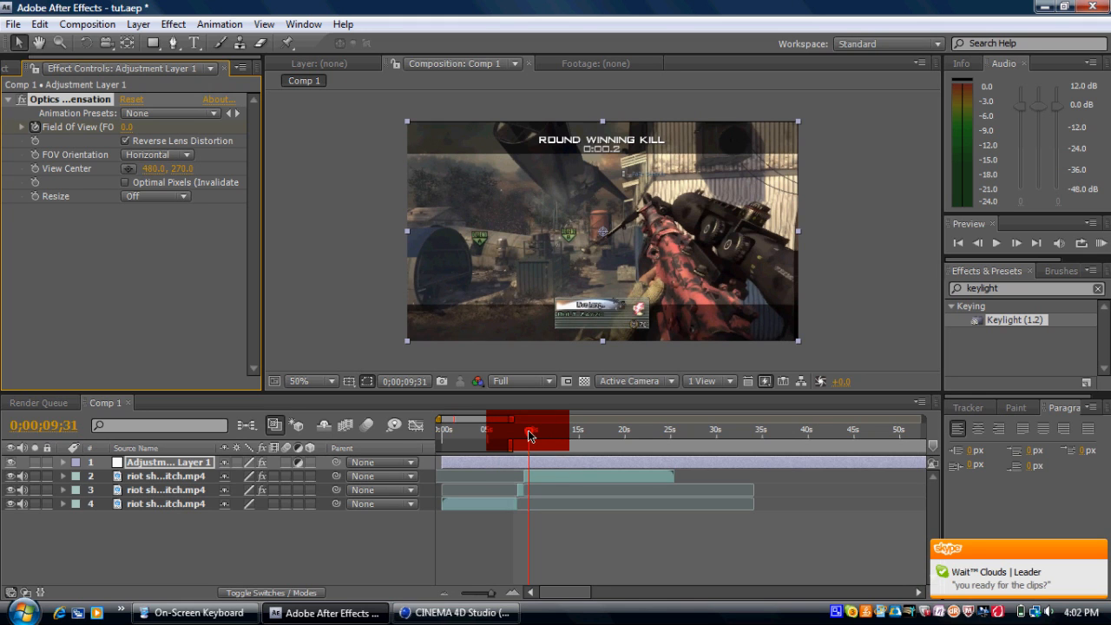
{"action": "left_click", "coordinate": [529, 429]}
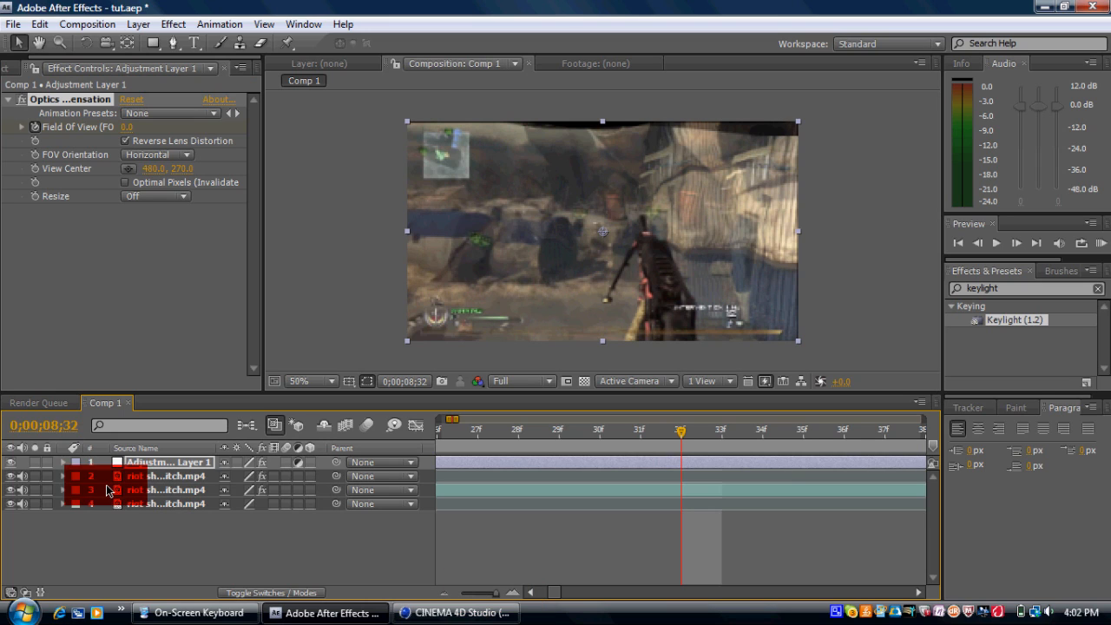
Review Adjustment Layer 1's effect keyframes, then collapse its properties again
{"action": "left_click", "coordinate": [62, 462]}
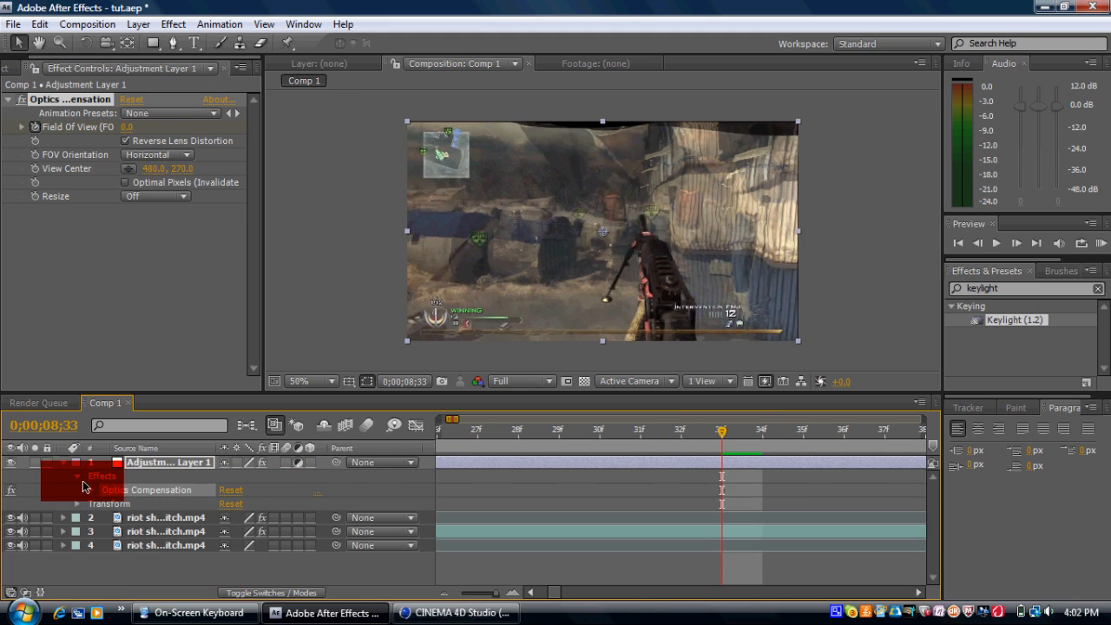
{"action": "left_click", "coordinate": [77, 475]}
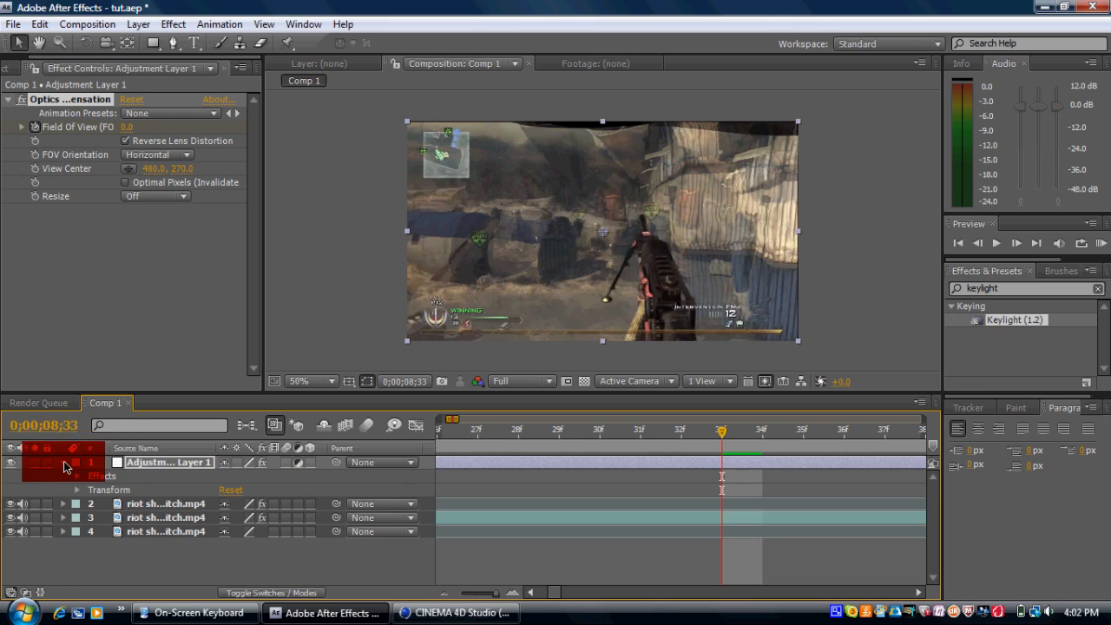
{"action": "left_click", "coordinate": [63, 461]}
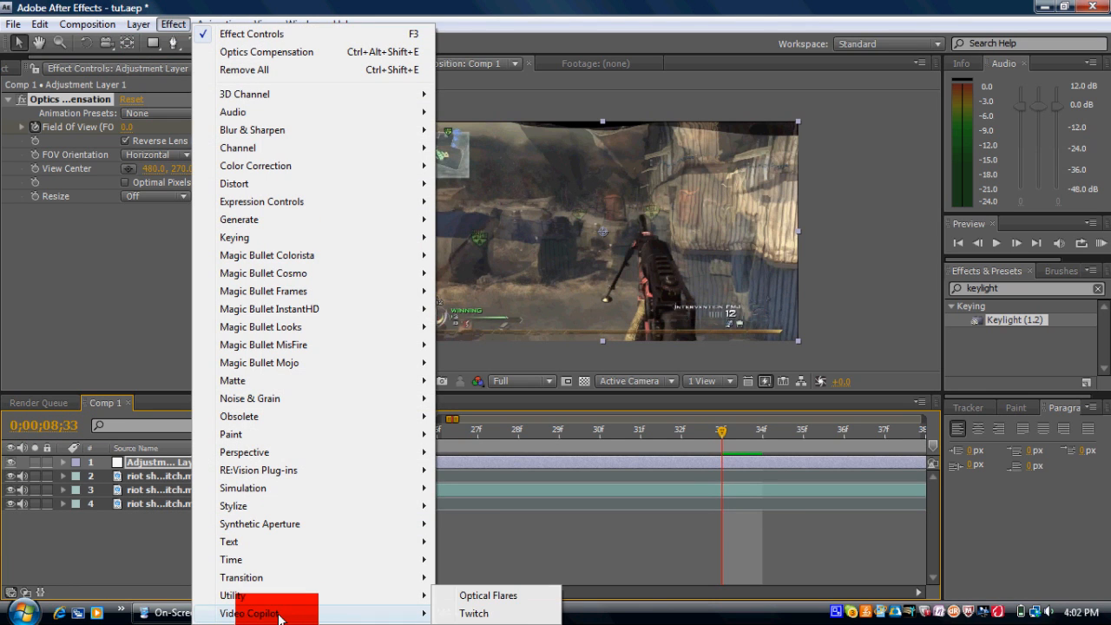
Apply Video Copilot Twitch and enable its Blur, Light and Slide operators
{"action": "left_click", "coordinate": [475, 613]}
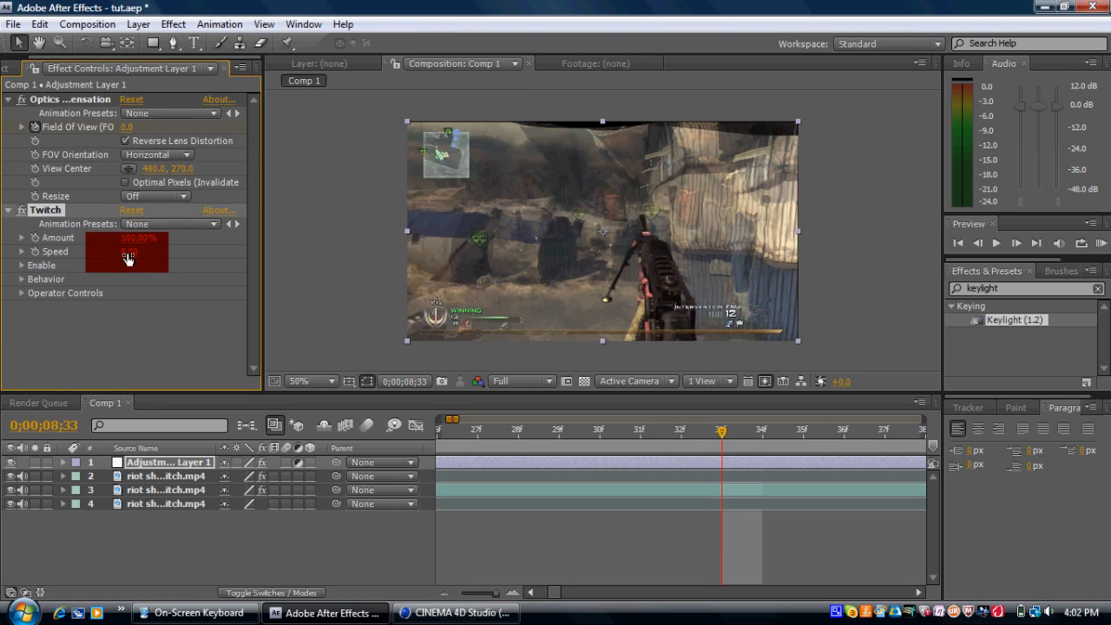
{"action": "left_click", "coordinate": [139, 252]}
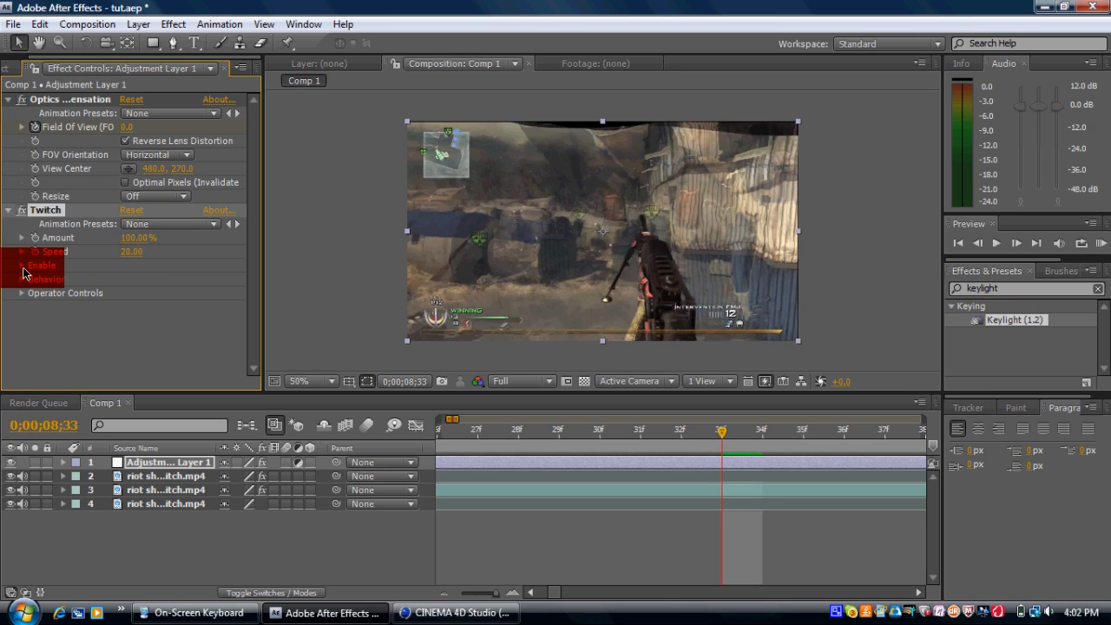
{"action": "left_click", "coordinate": [22, 265]}
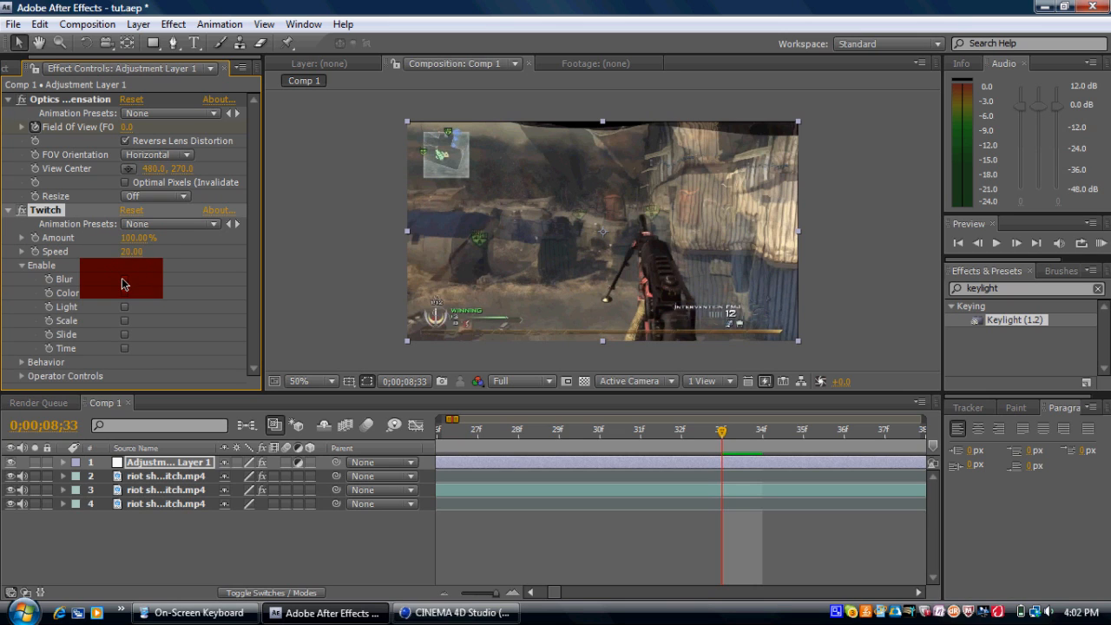
{"action": "left_click", "coordinate": [125, 278]}
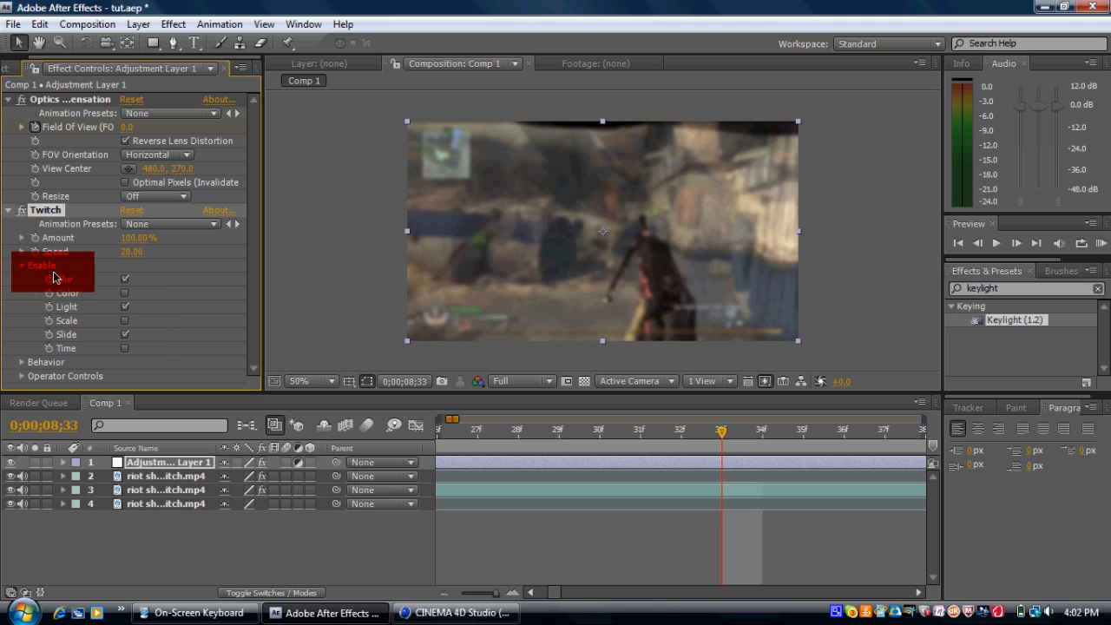
{"action": "left_click", "coordinate": [22, 264]}
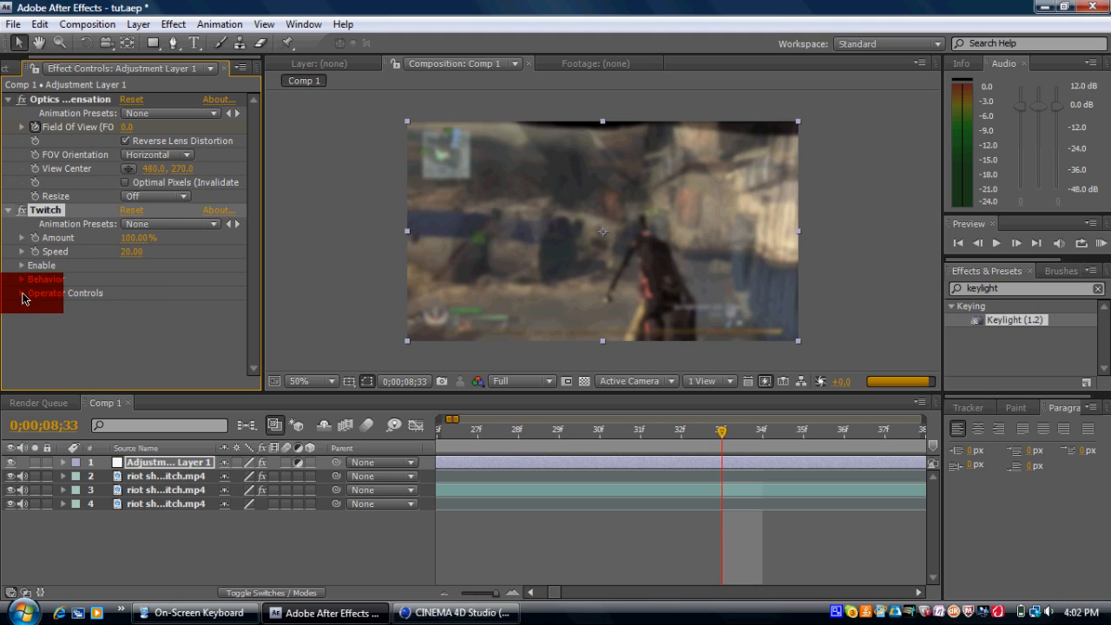
Tune Twitch's Slide operator controls with Slide RGB at 21% for an RGB-split glitch
{"action": "left_click", "coordinate": [22, 292]}
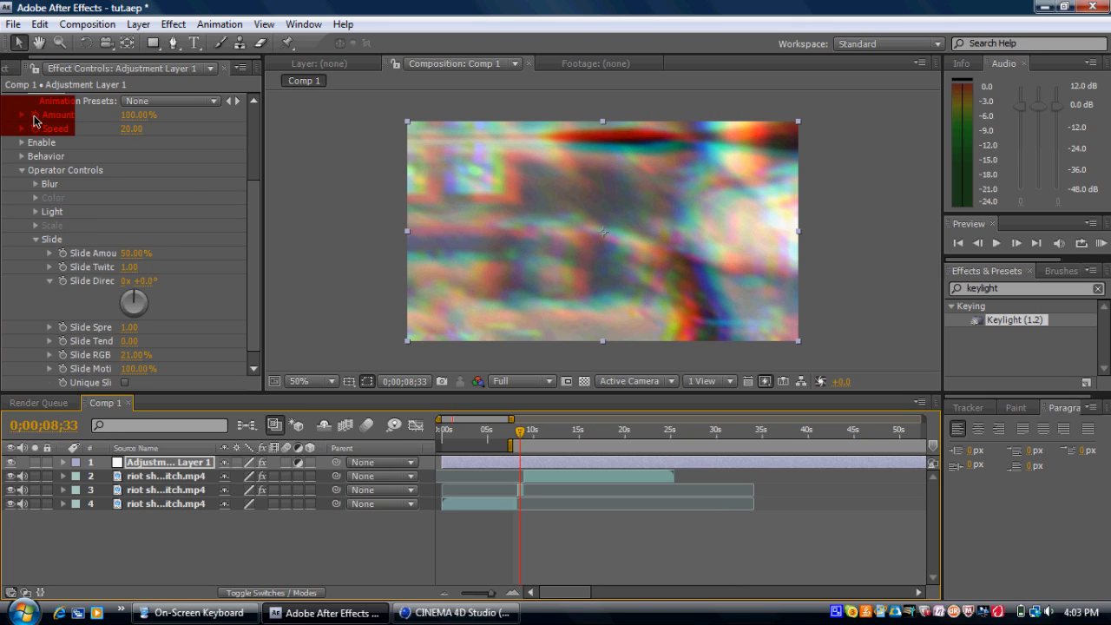
Keyframe Twitch Amount from 0% at 8;32 to 100% at 9;30
{"action": "double_click", "coordinate": [139, 114]}
{"action": "type", "text": "0"}
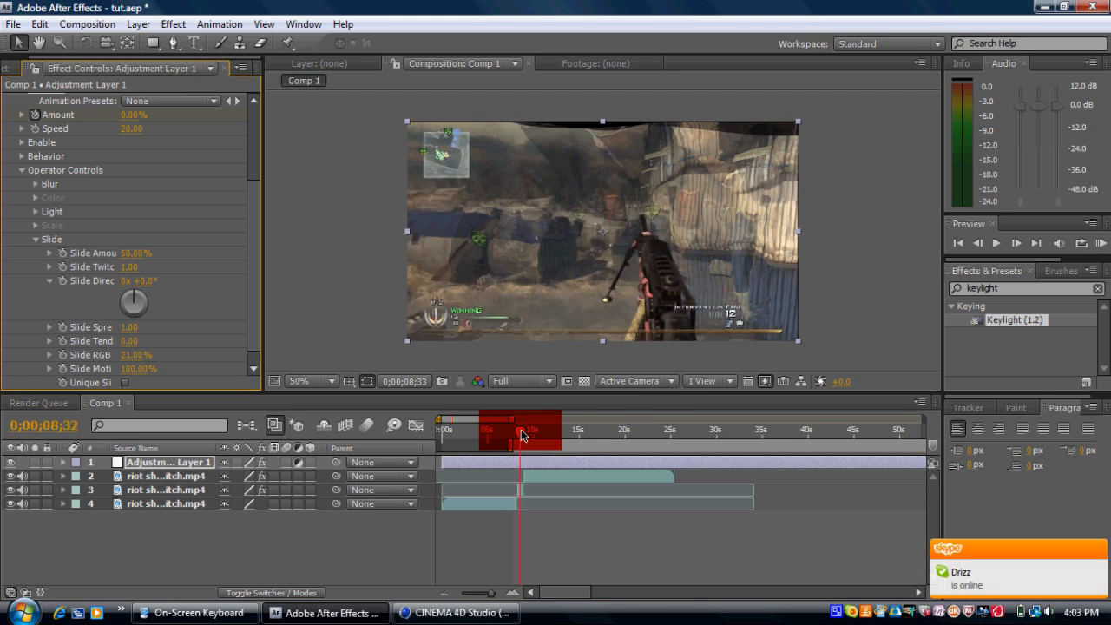
{"action": "left_click", "coordinate": [521, 434]}
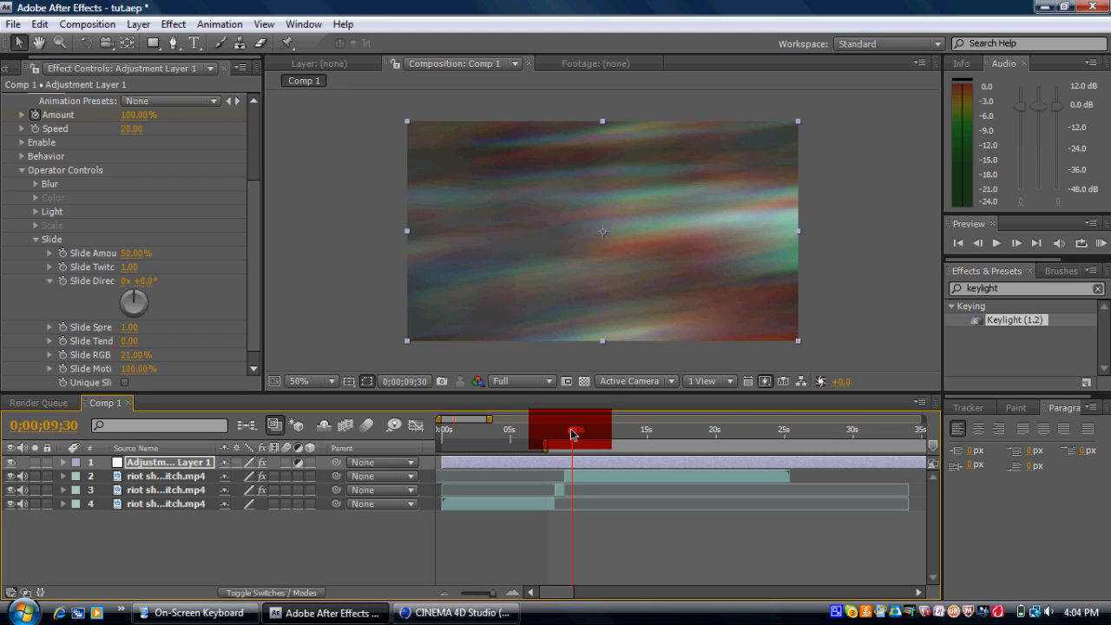
{"action": "double_click", "coordinate": [138, 113]}
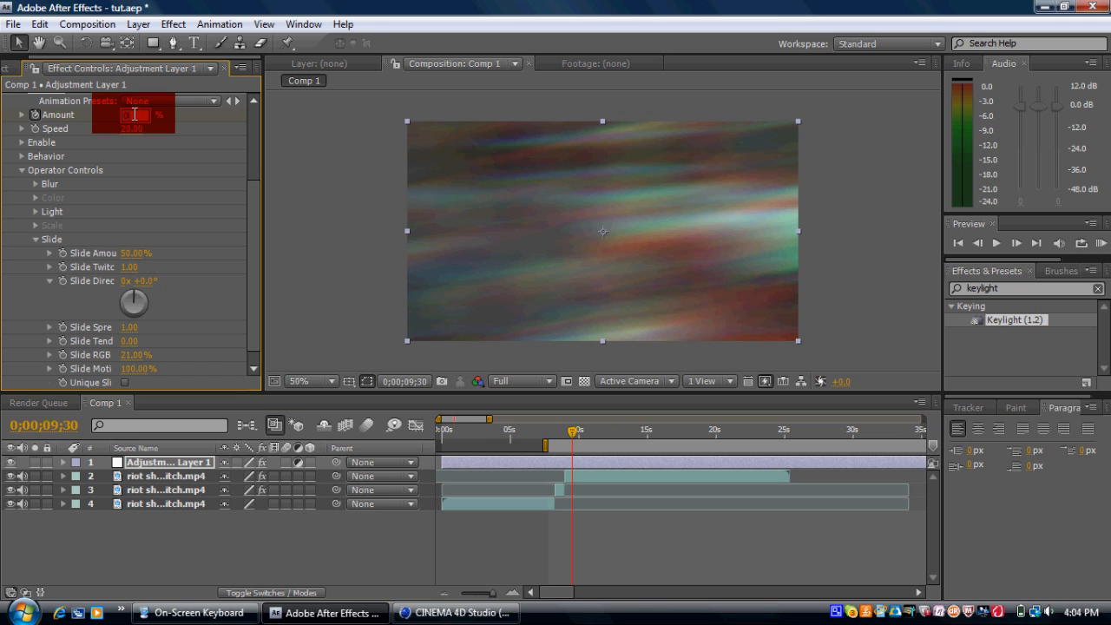